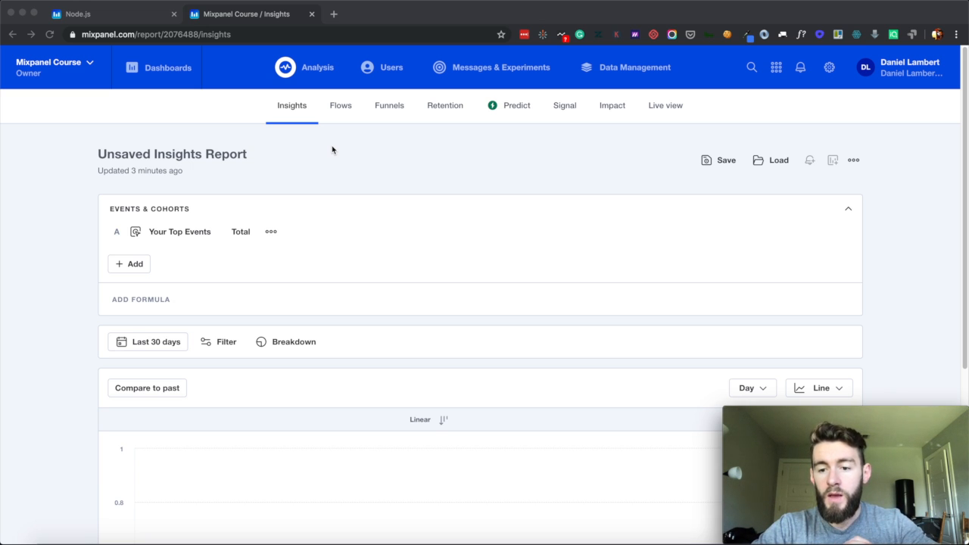
mouse_move(274, 130)
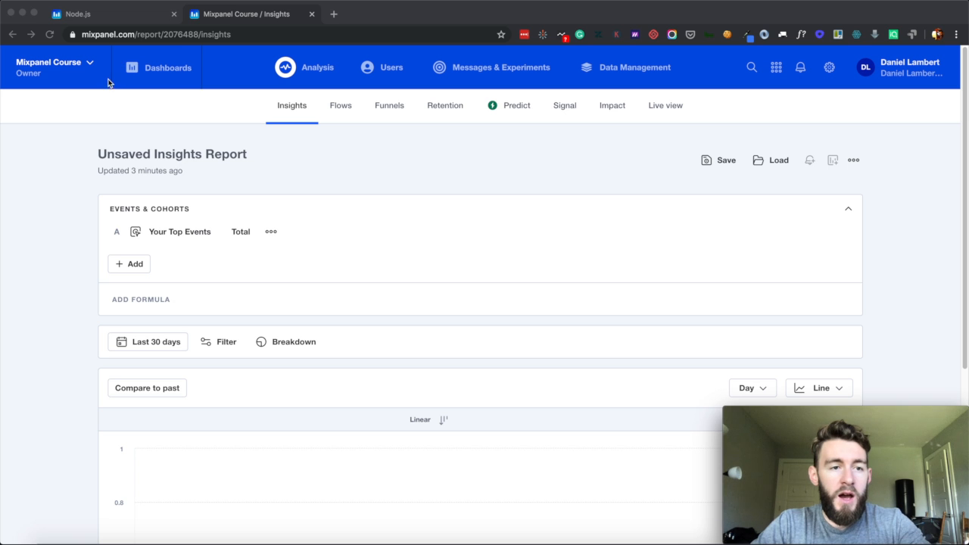
mouse_move(112, 21)
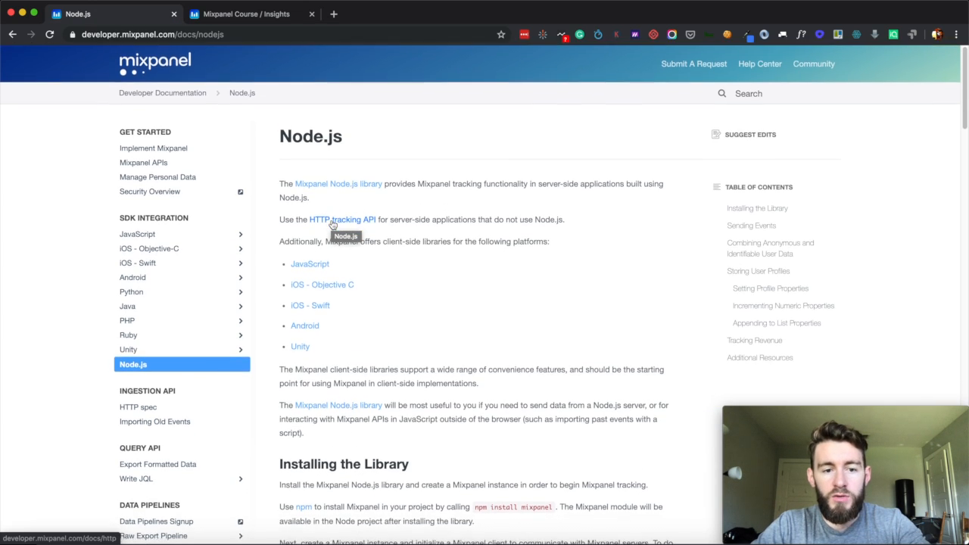
Step: Review the Node.js docs' 'Installing the Library' section and bring app.js forward in VS Code
scroll(down, 3)
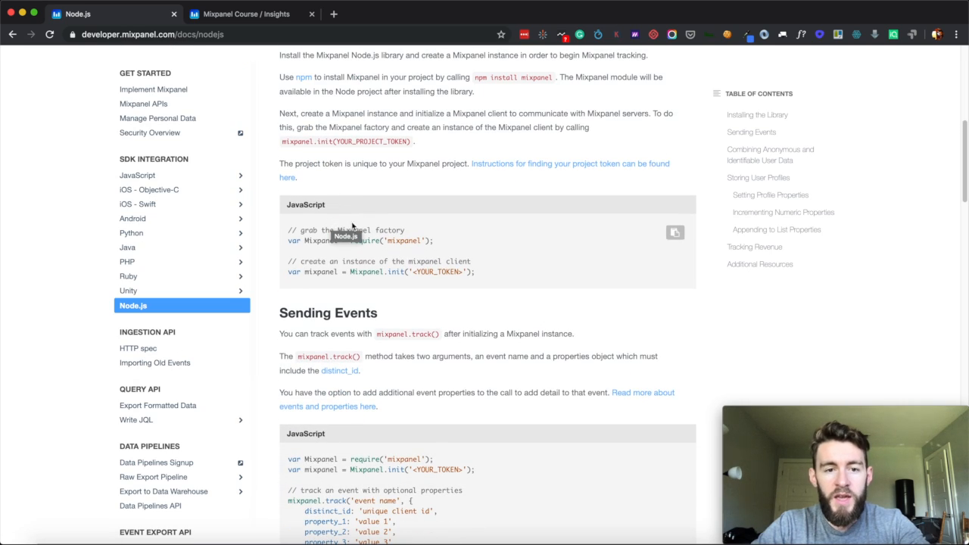
scroll(down, 3)
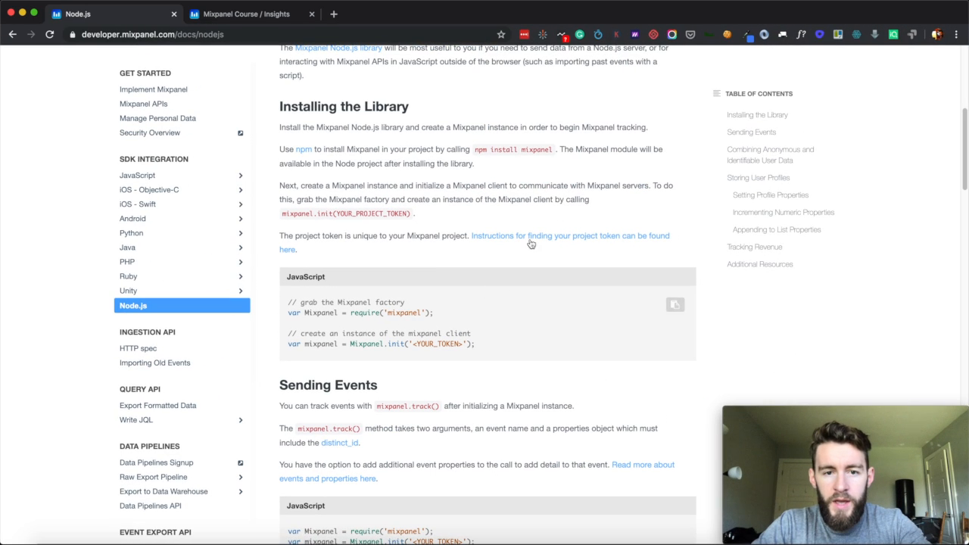
drag(342, 150, 493, 150)
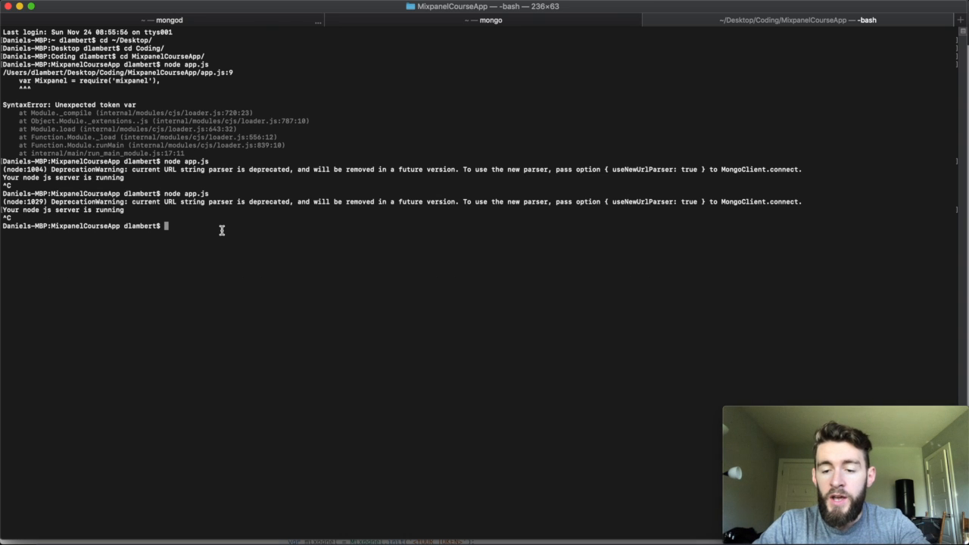
mouse_move(618, 430)
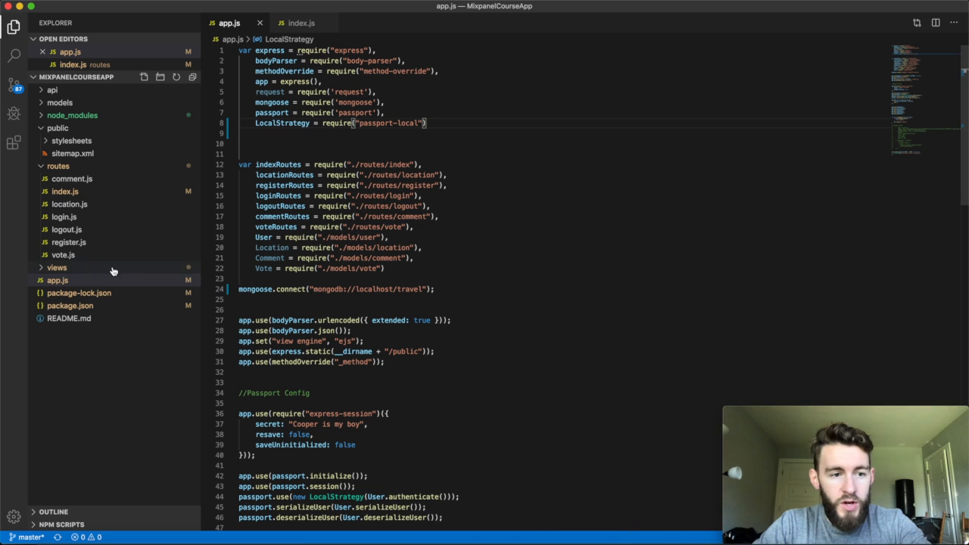
Step: Confirm mixpanel in package.json, then add the docs' require/Mixpanel.init snippet to app.js's declarations
click(70, 318)
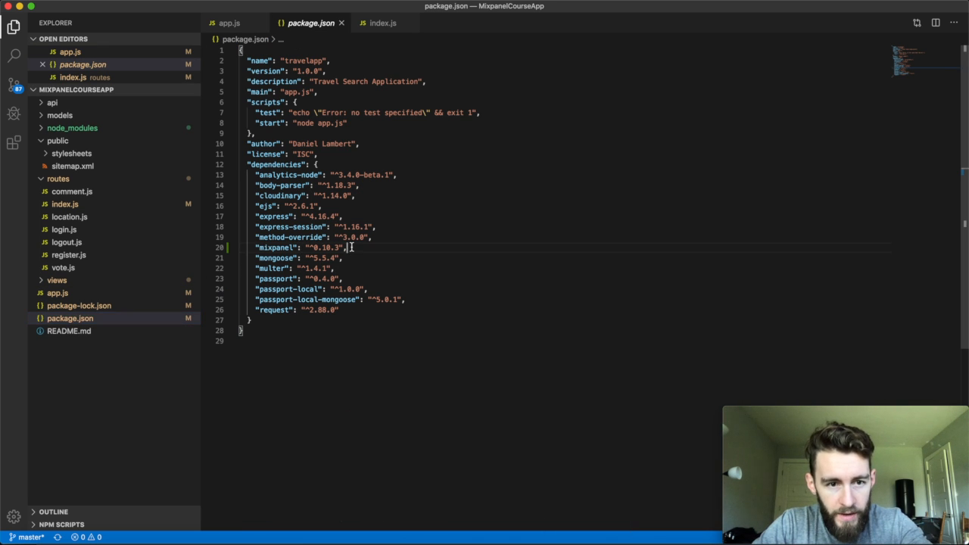
triple_click(301, 248)
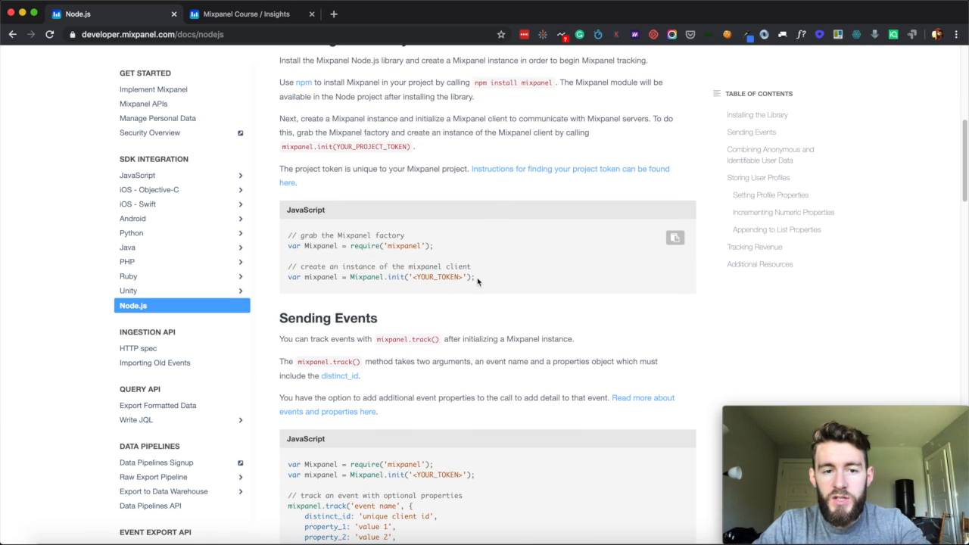
drag(288, 235, 477, 280)
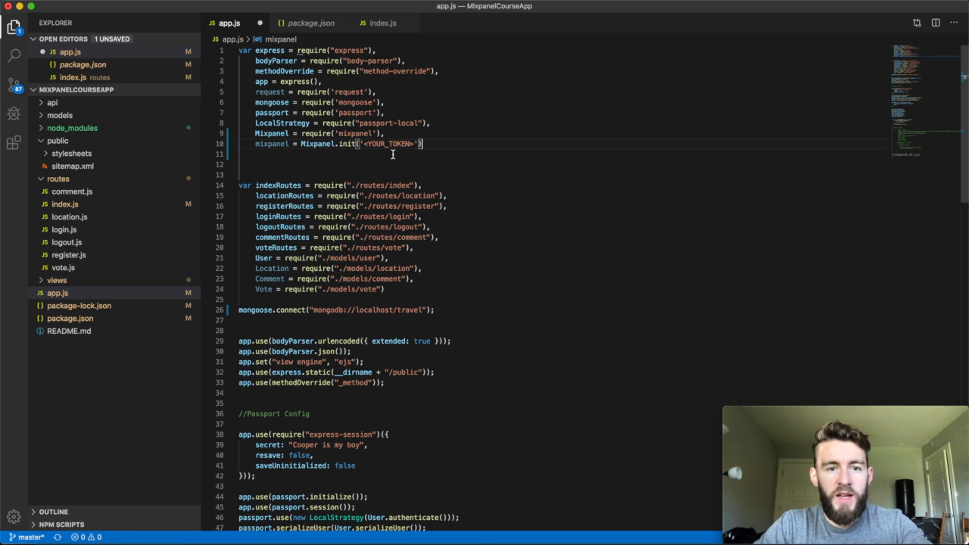
double_click(389, 144)
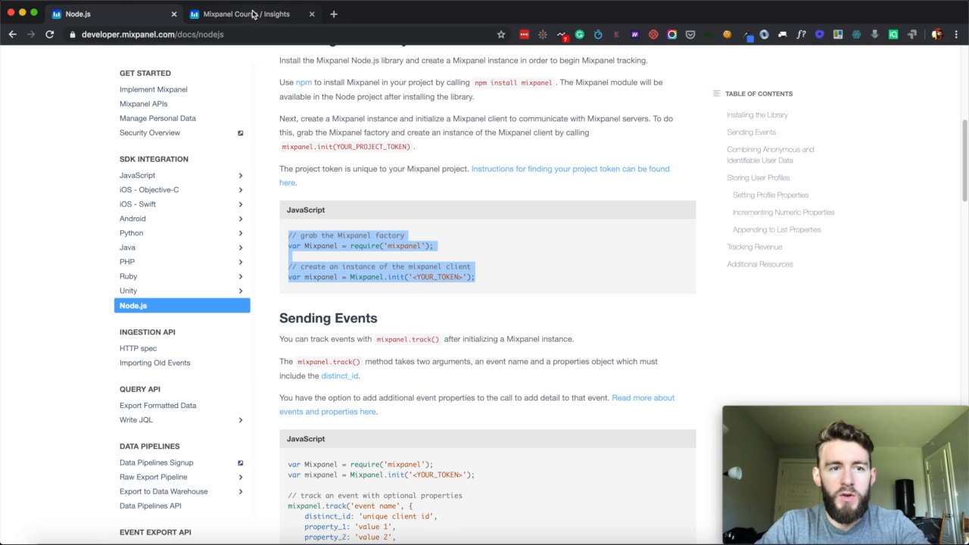
Step: Copy the Mixpanel Course token from Projects settings and replace <YOUR_TOKEN> in app.js's Mixpanel.init call
click(245, 14)
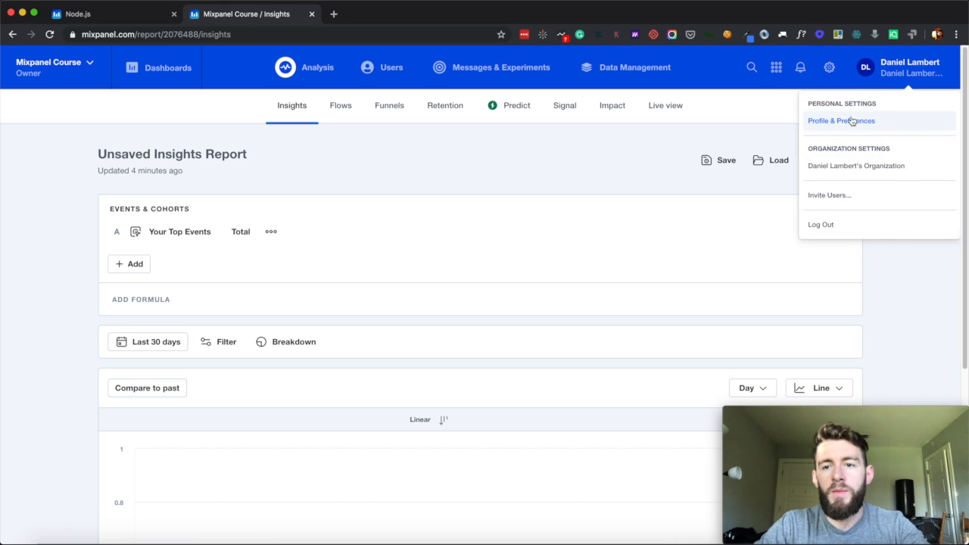
click(841, 121)
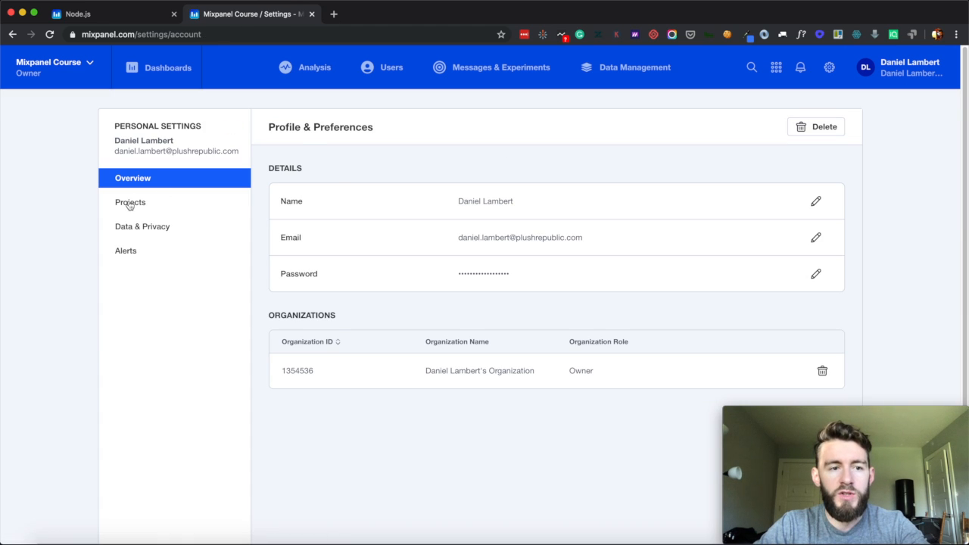
click(130, 203)
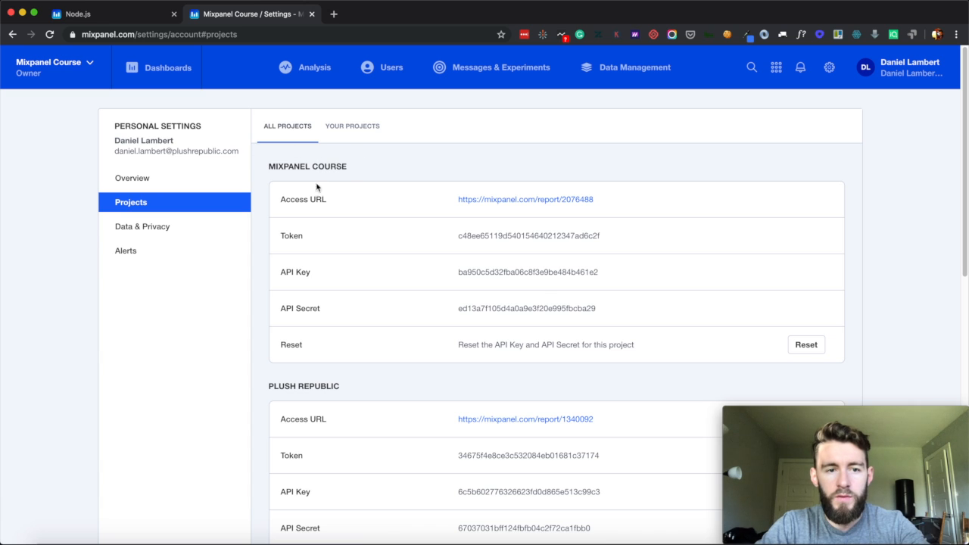
mouse_move(607, 235)
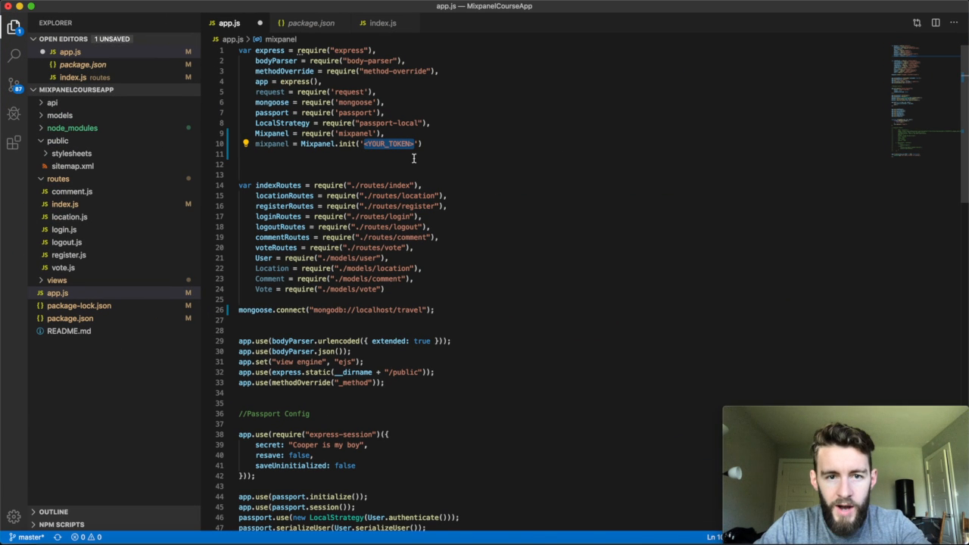
double_click(387, 144)
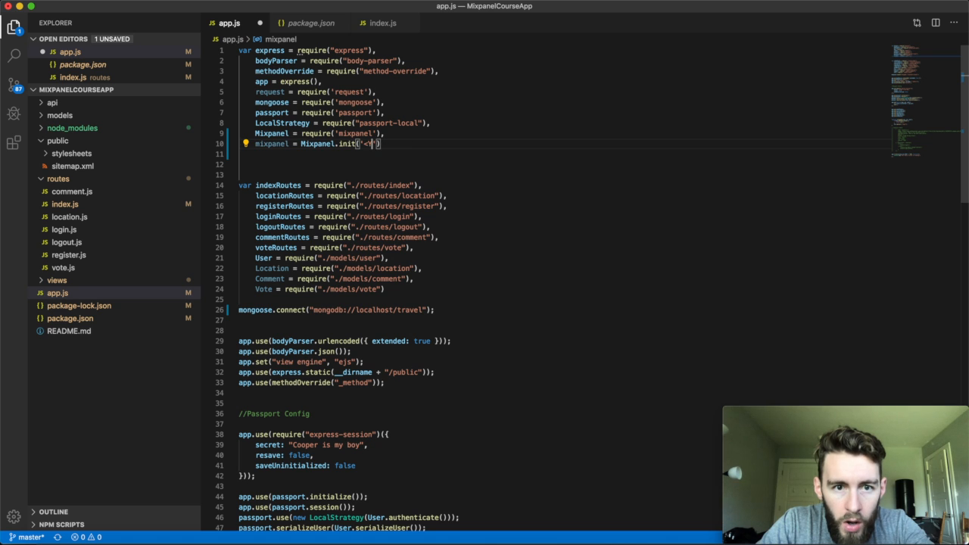
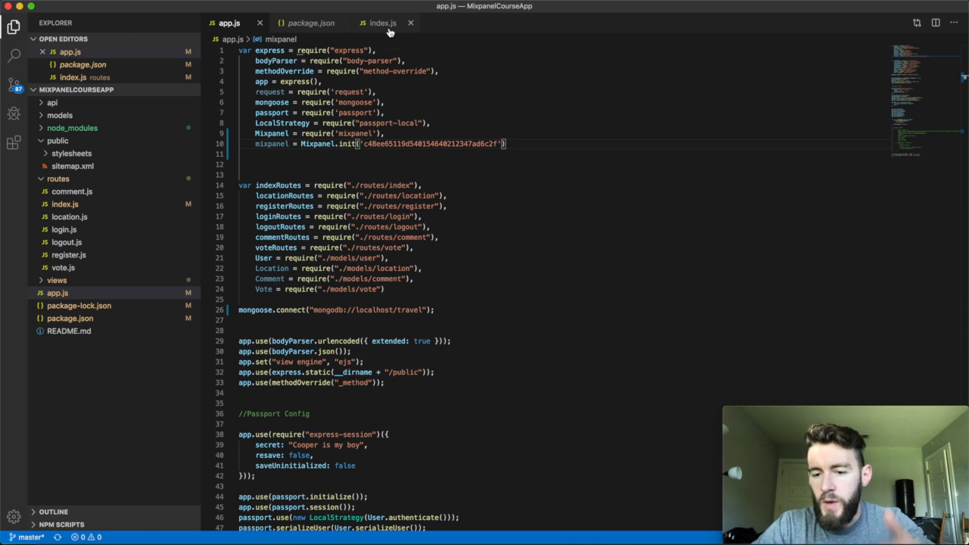
mouse_move(310, 23)
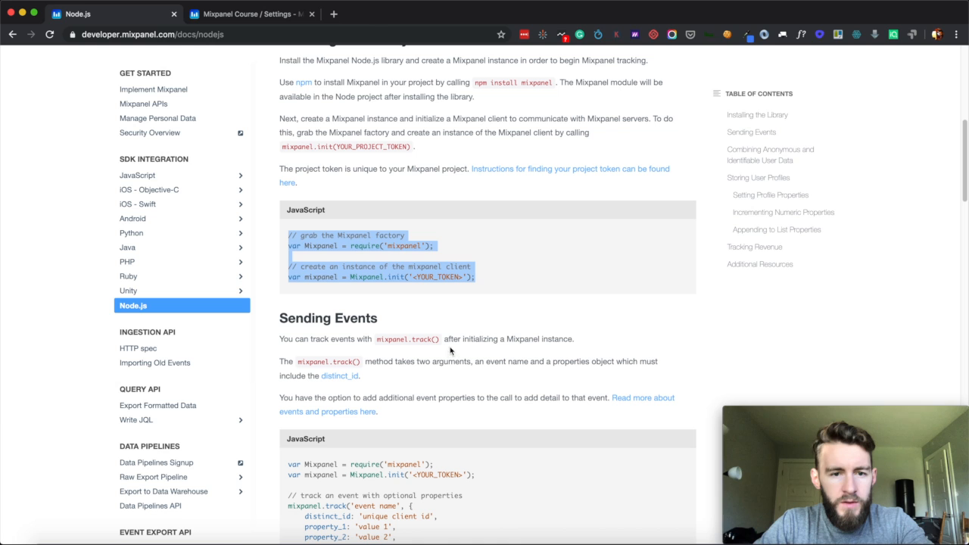
mouse_move(285, 236)
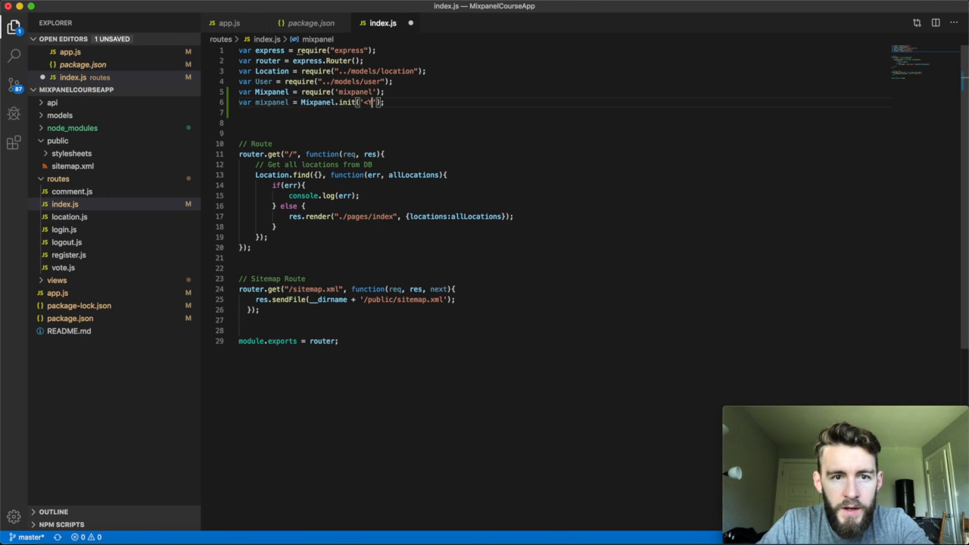
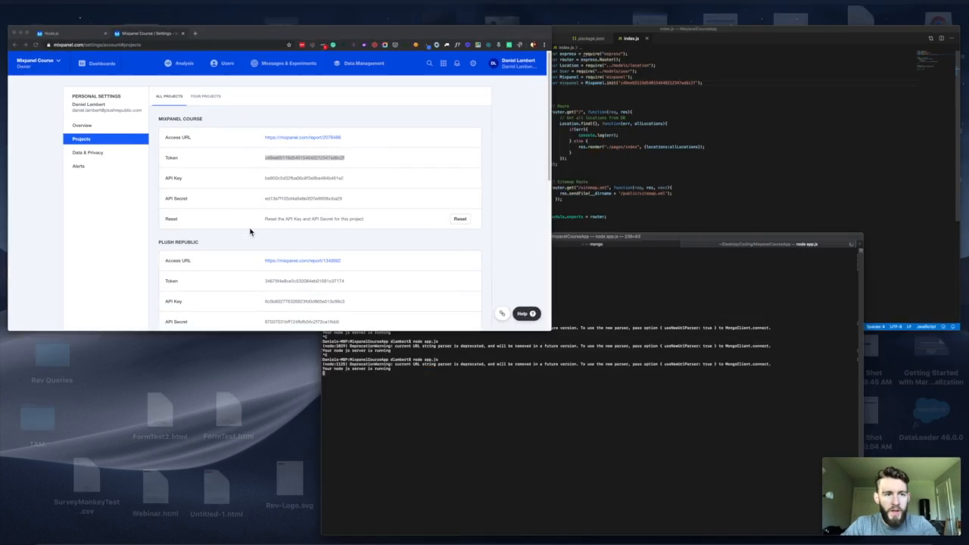
Step: Load the TrailDazers homepage at localhost:3000 in Chrome and return to the Mixpanel tab
click(471, 14)
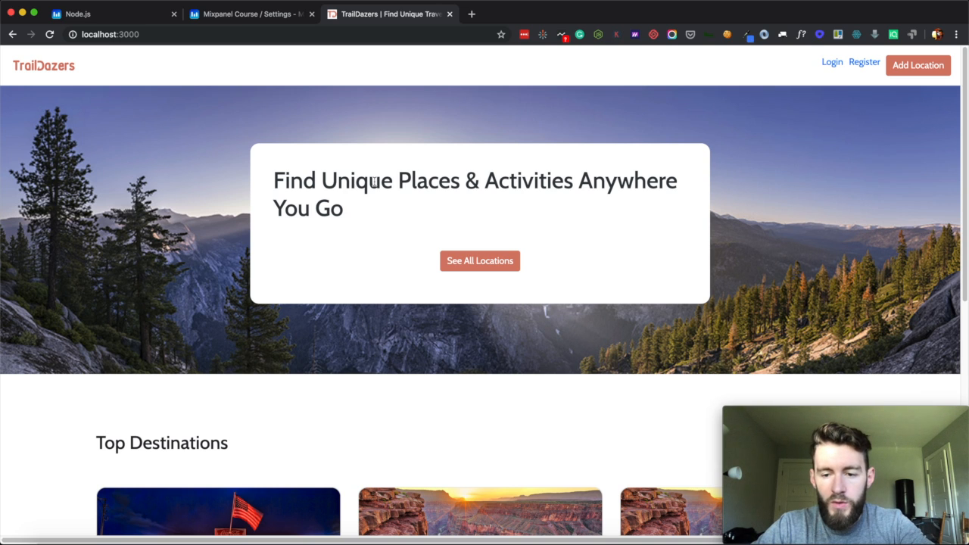
mouse_move(498, 158)
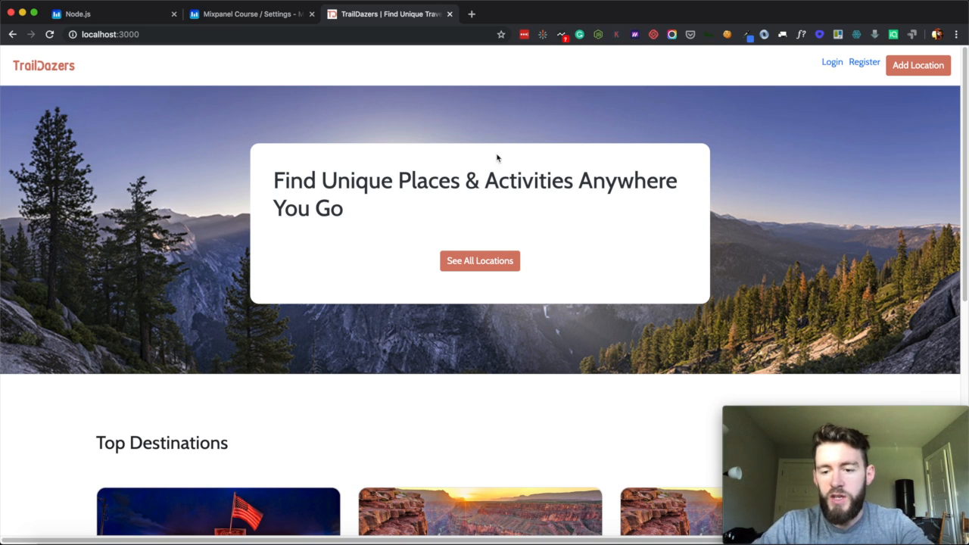
scroll(down, 3)
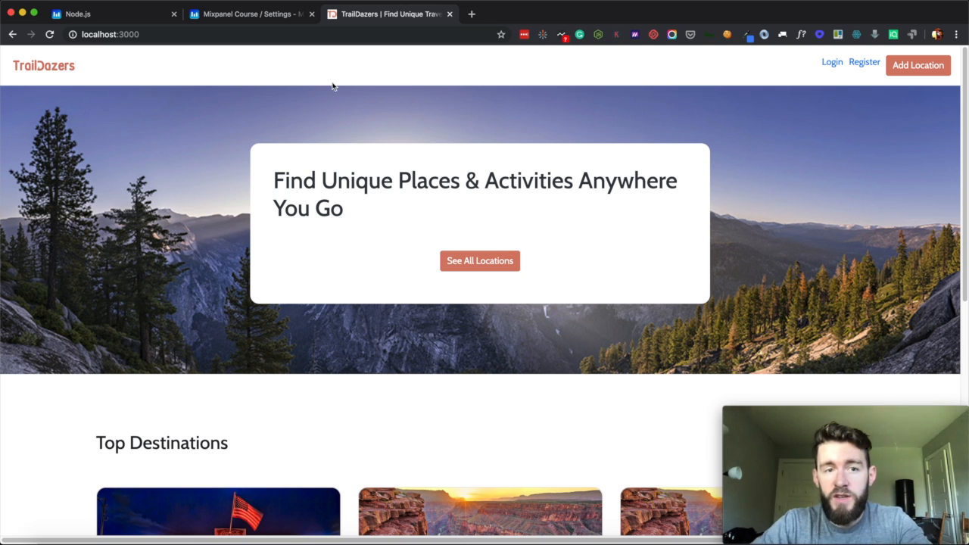
click(250, 13)
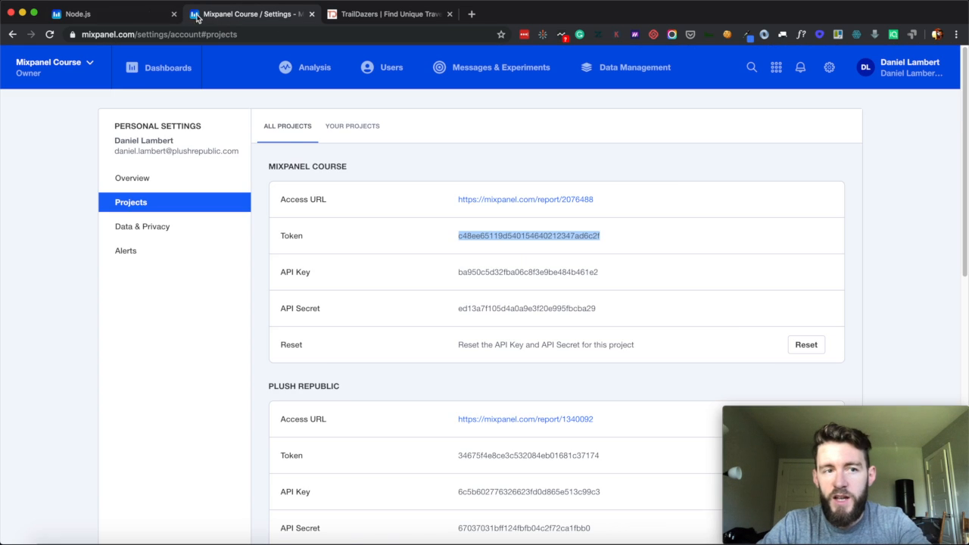
Step: Locate the Sending Events mixpanel.track snippet in the Node.js docs for the homepage route
click(76, 13)
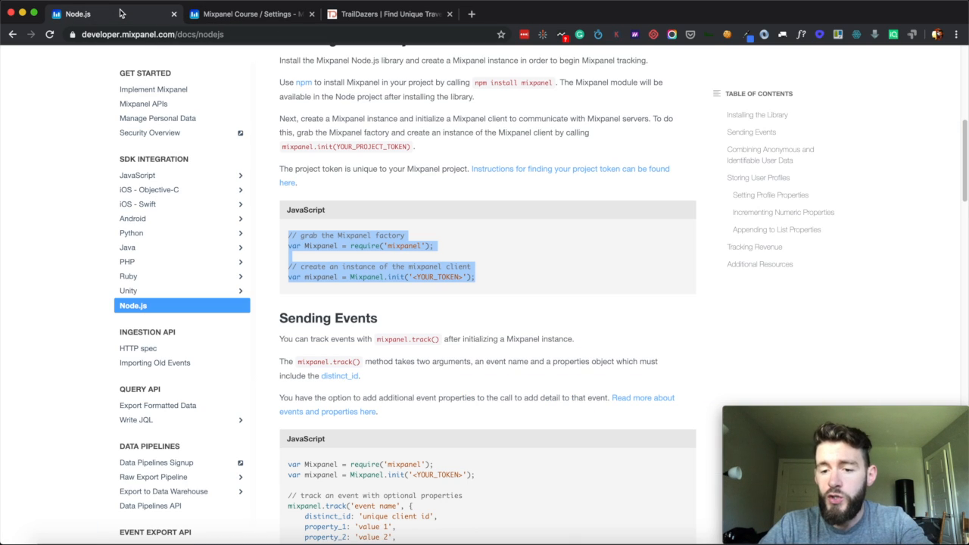
mouse_move(401, 212)
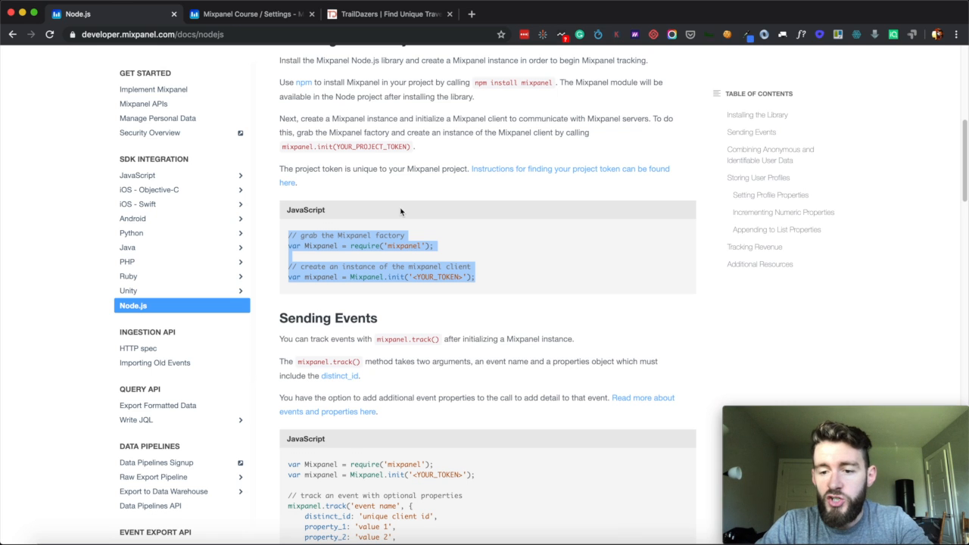
scroll(down, 3)
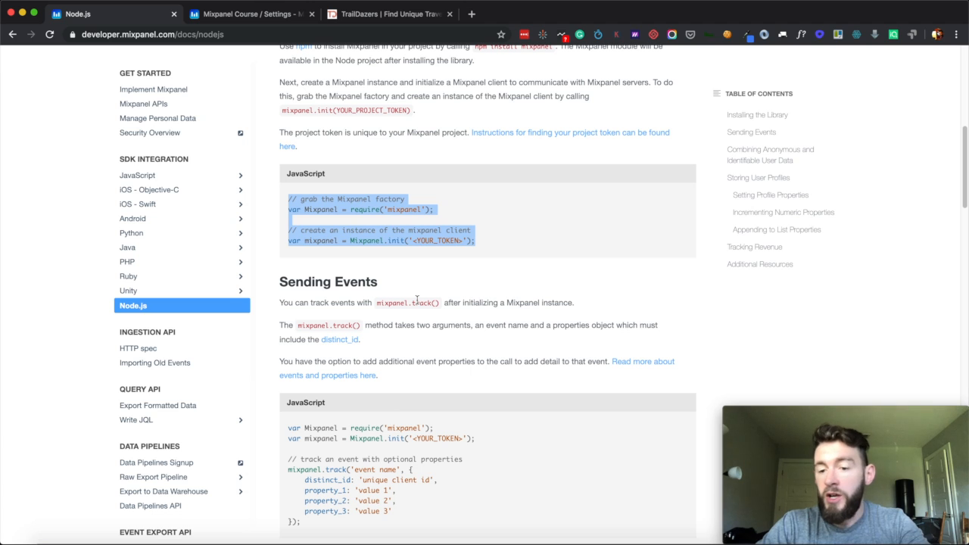
mouse_move(451, 381)
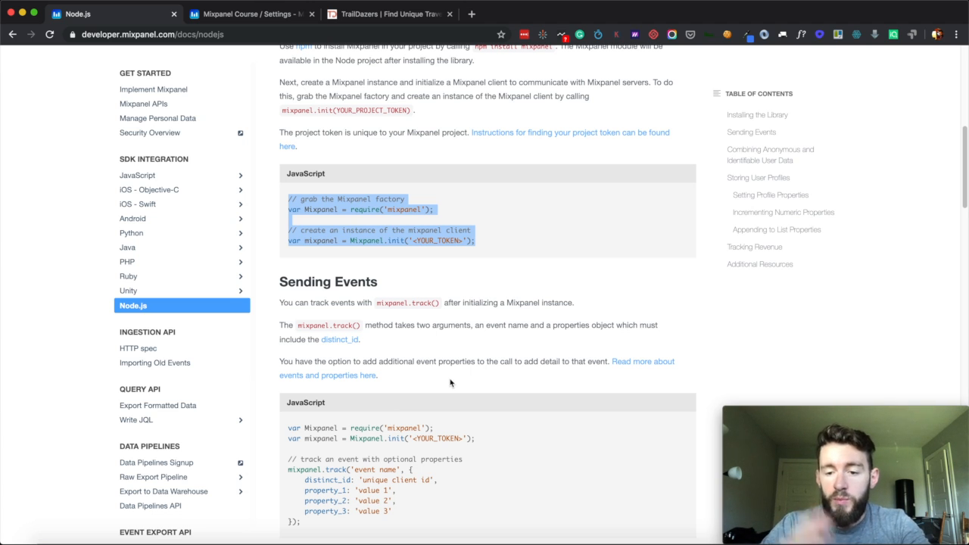
scroll(down, 3)
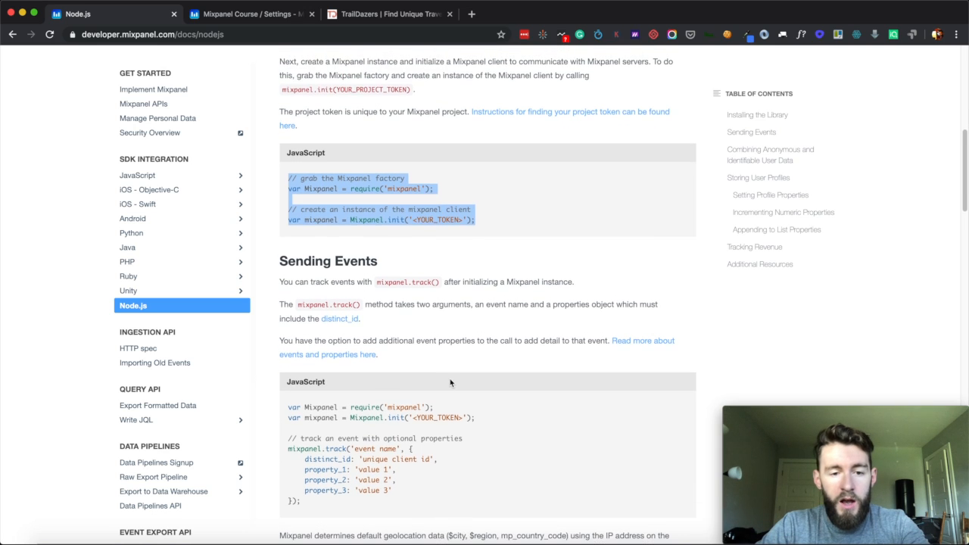
scroll(down, 3)
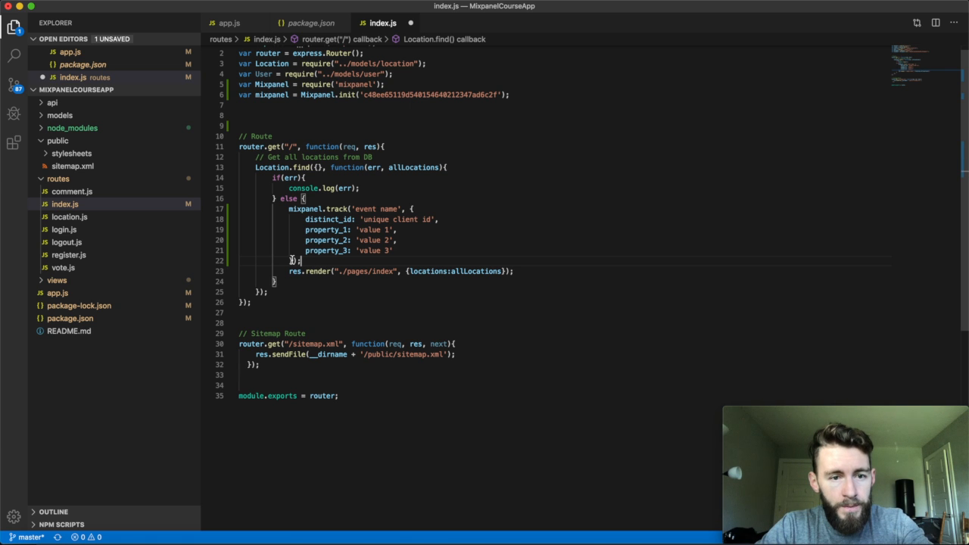
Step: Remove the example properties object from mixpanel.track and select the 'event name' placeholder
drag(410, 209, 291, 260)
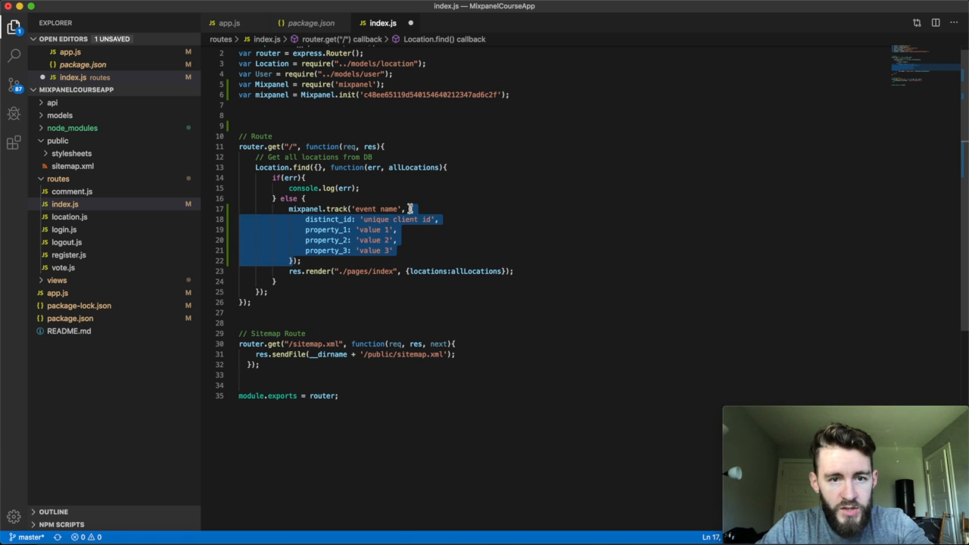
key(Delete)
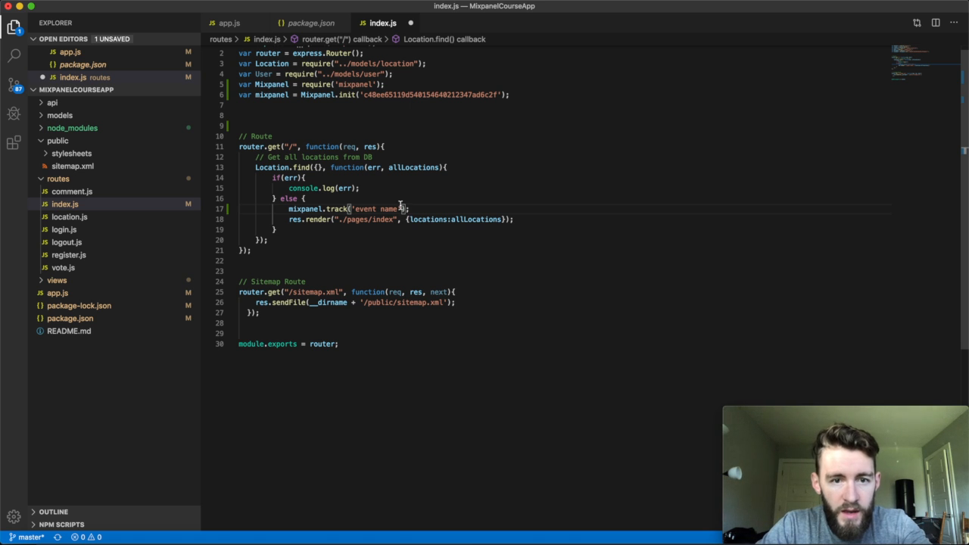
double_click(379, 209)
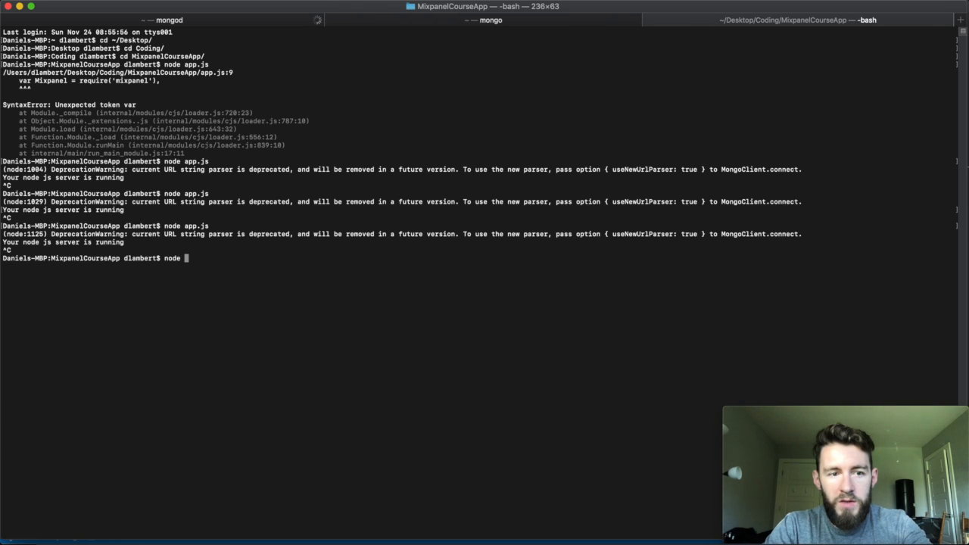
Step: Run node app.js in Terminal and reload localhost:3000 in Chrome
text(app.js)
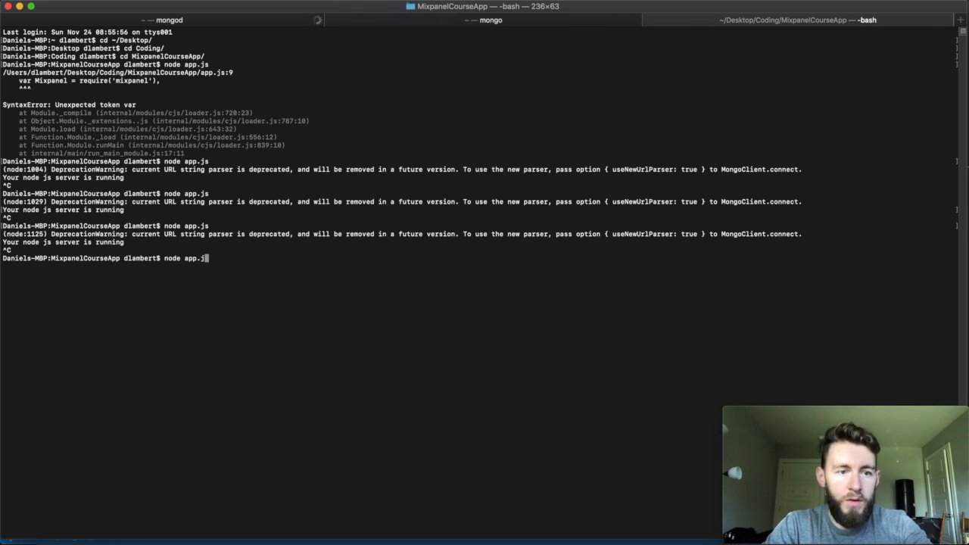
key(enter)
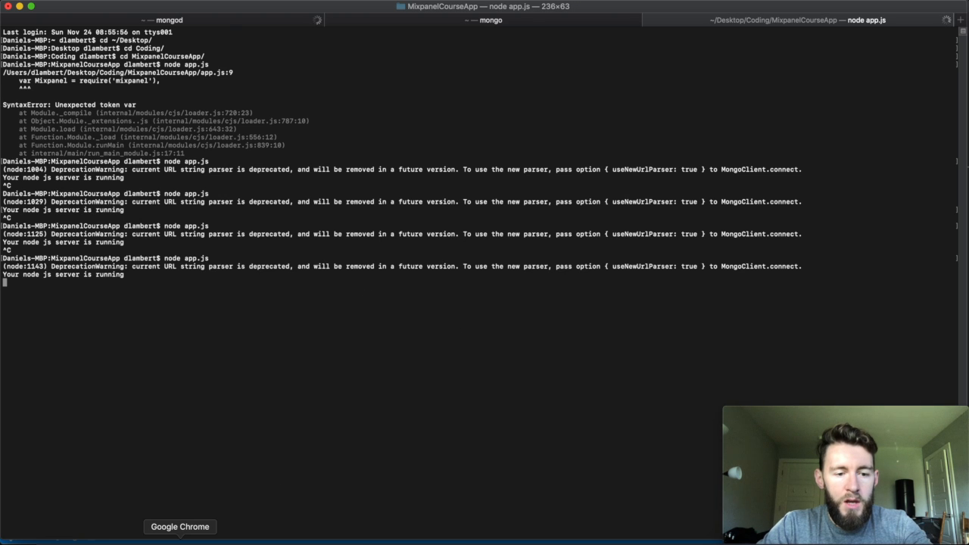
click(180, 527)
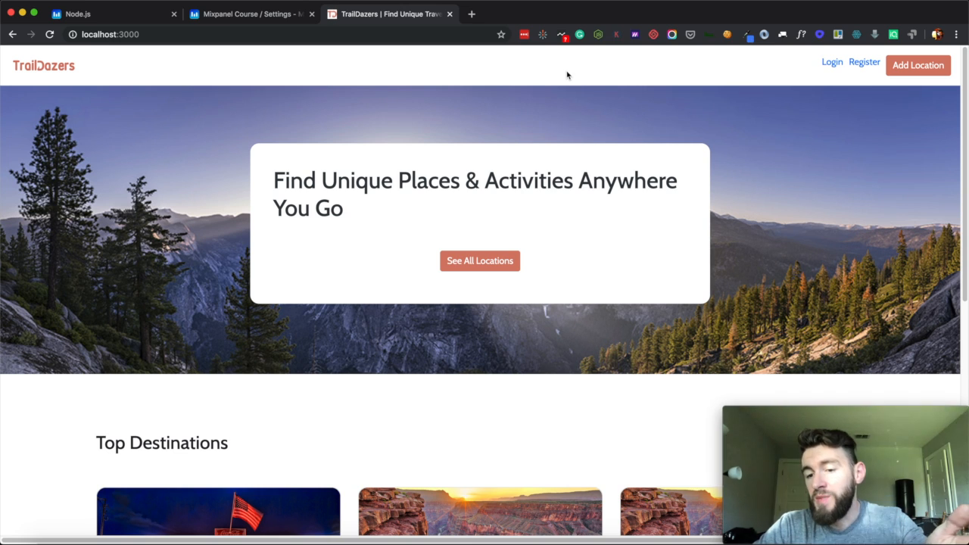
Step: Navigate from Mixpanel settings to Analysis > Live view's event stream
click(250, 14)
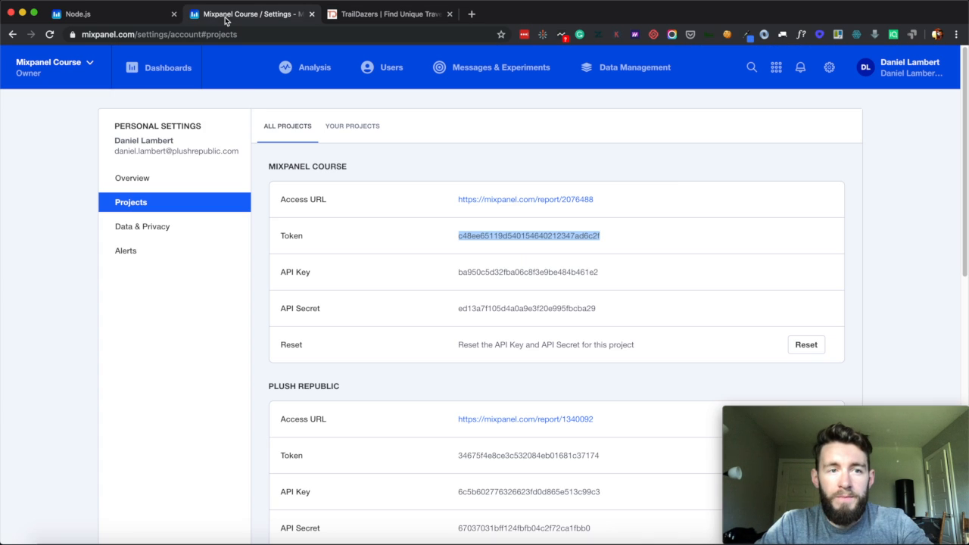
mouse_move(157, 67)
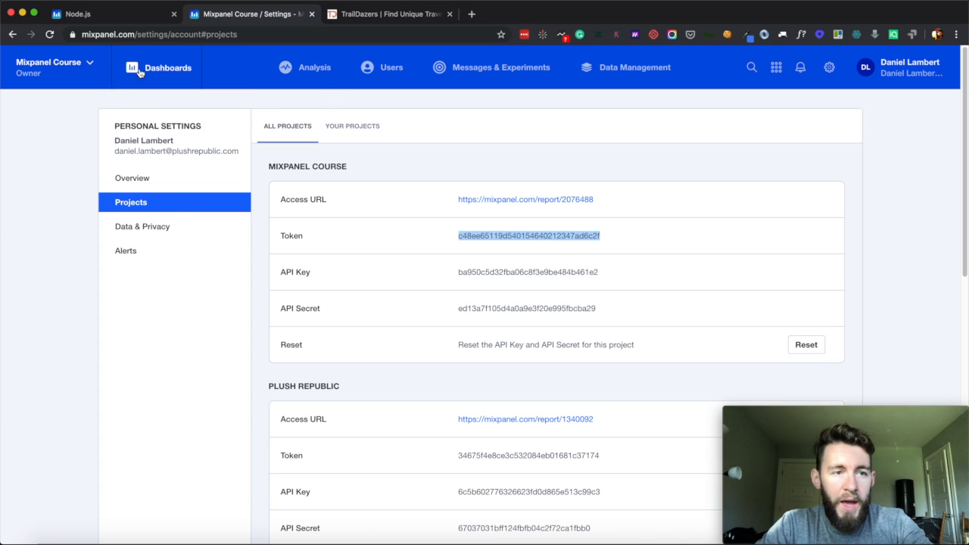
click(167, 66)
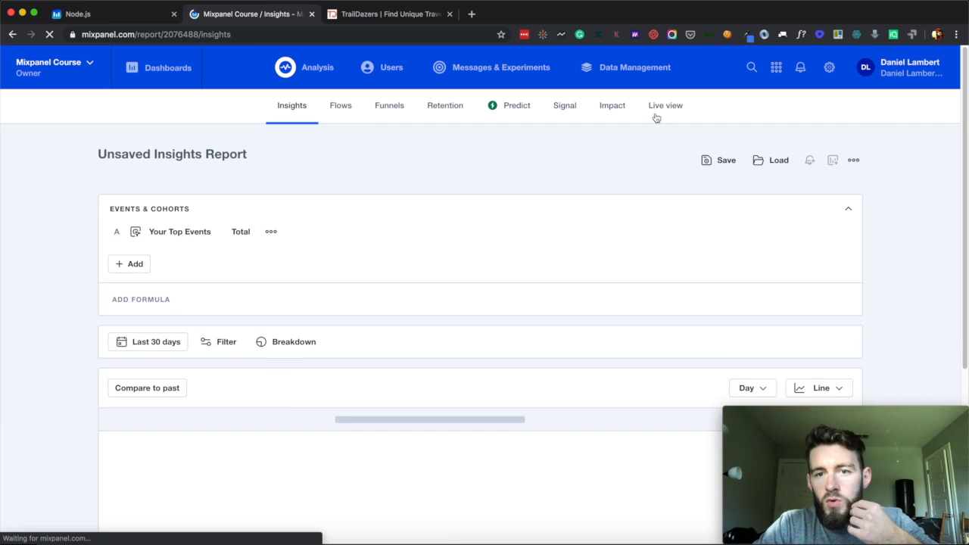
click(665, 106)
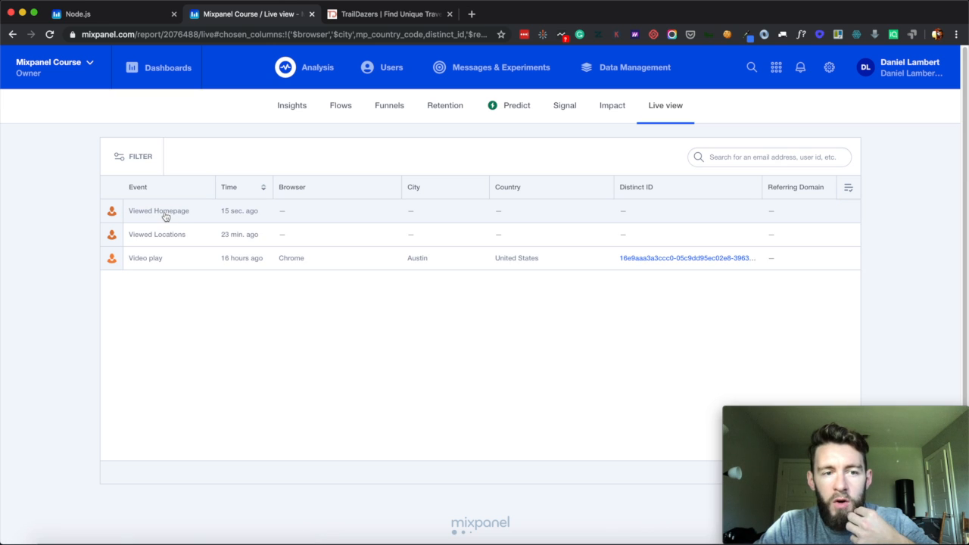
Step: Expand the Viewed Homepage event and check Your Properties shows no custom properties
click(157, 210)
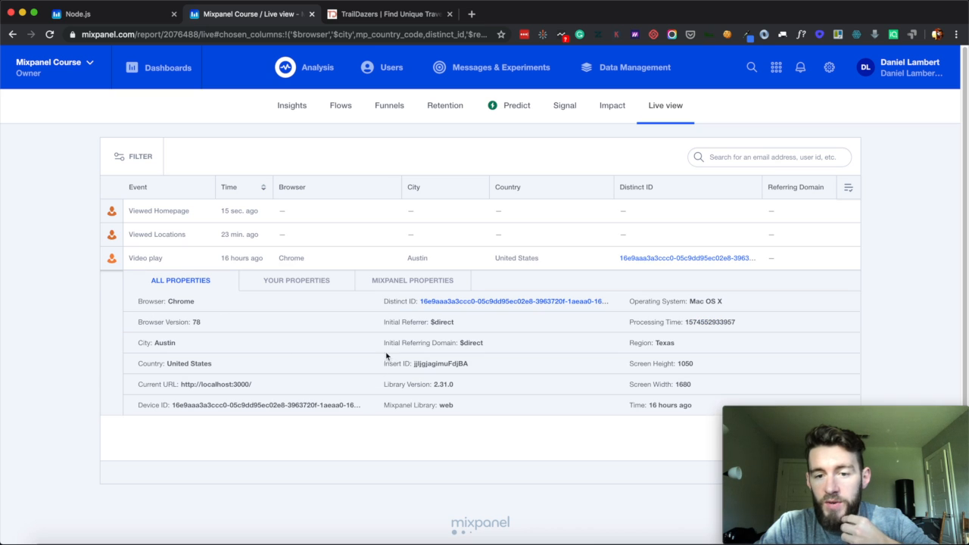
mouse_move(416, 360)
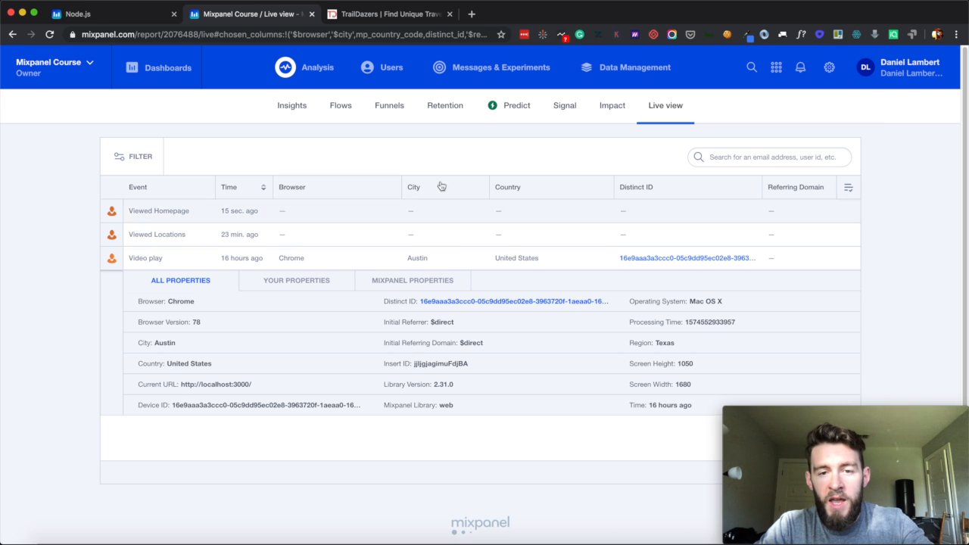
mouse_move(627, 213)
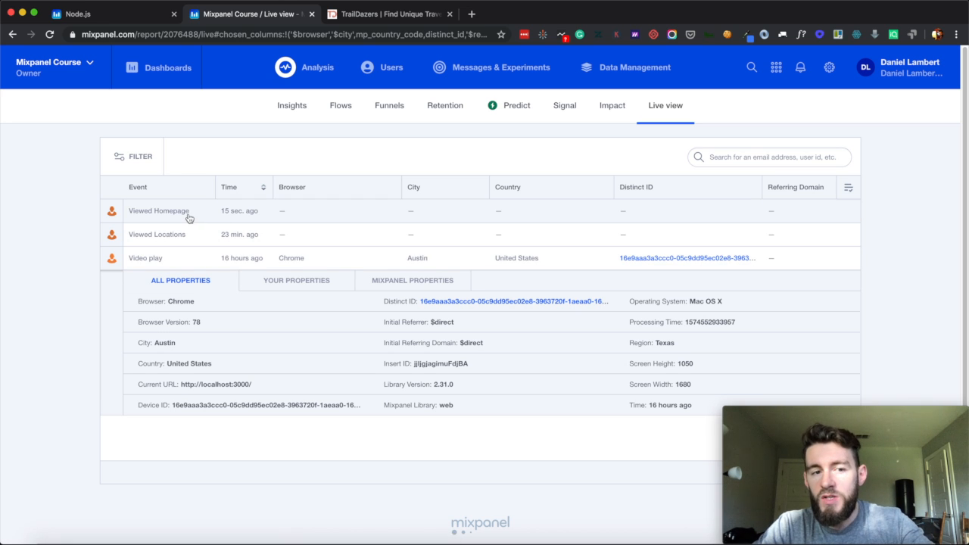
click(158, 210)
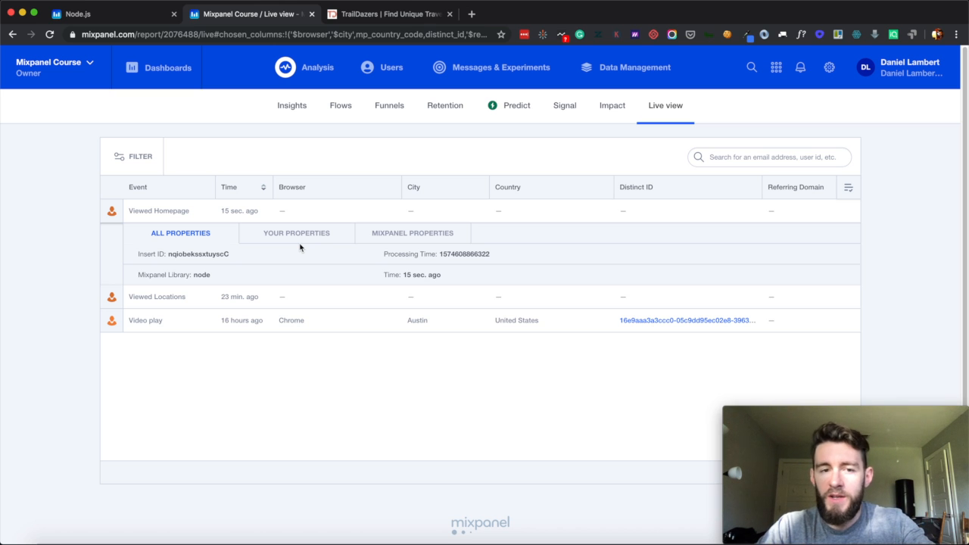
click(297, 233)
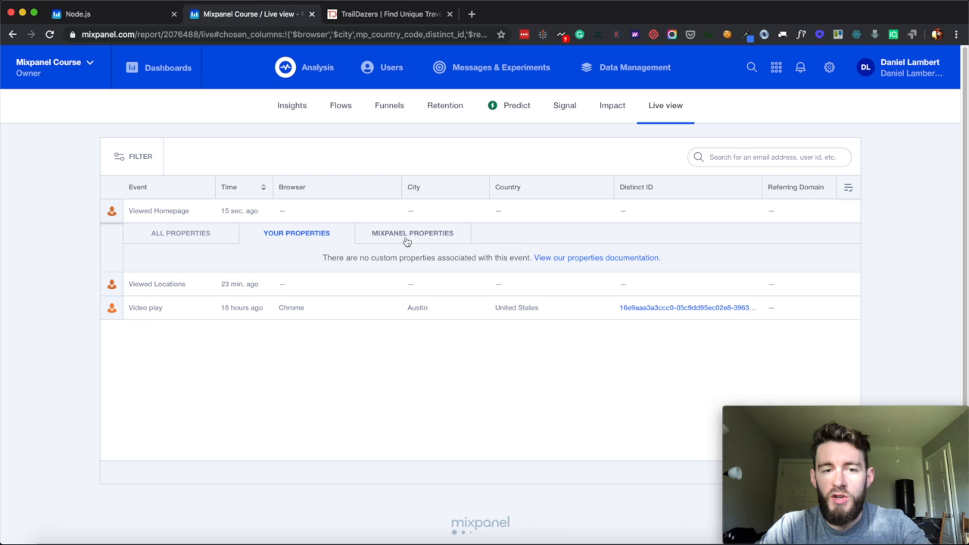